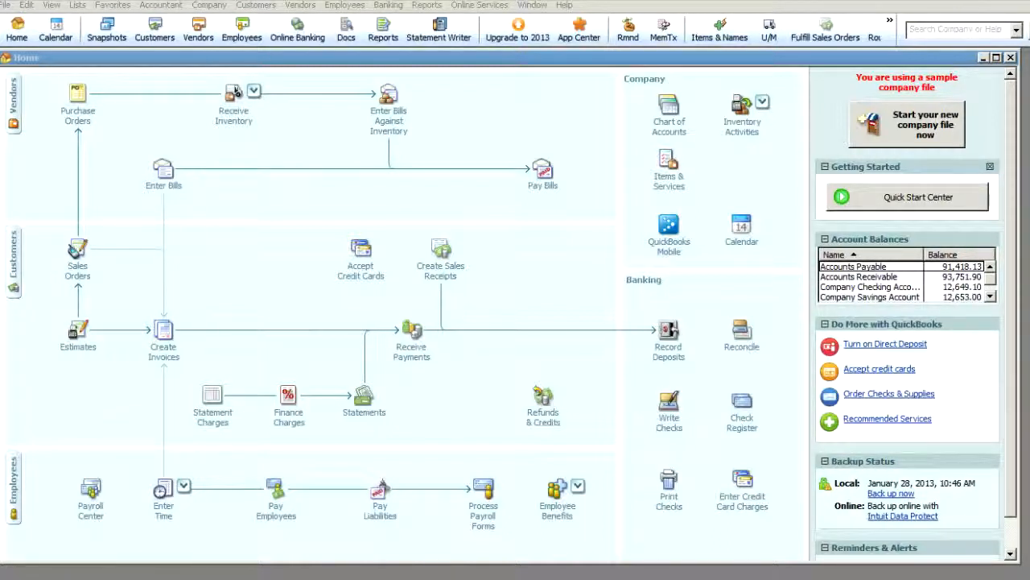
{"action": "mouse_move", "coordinate": [265, 242]}
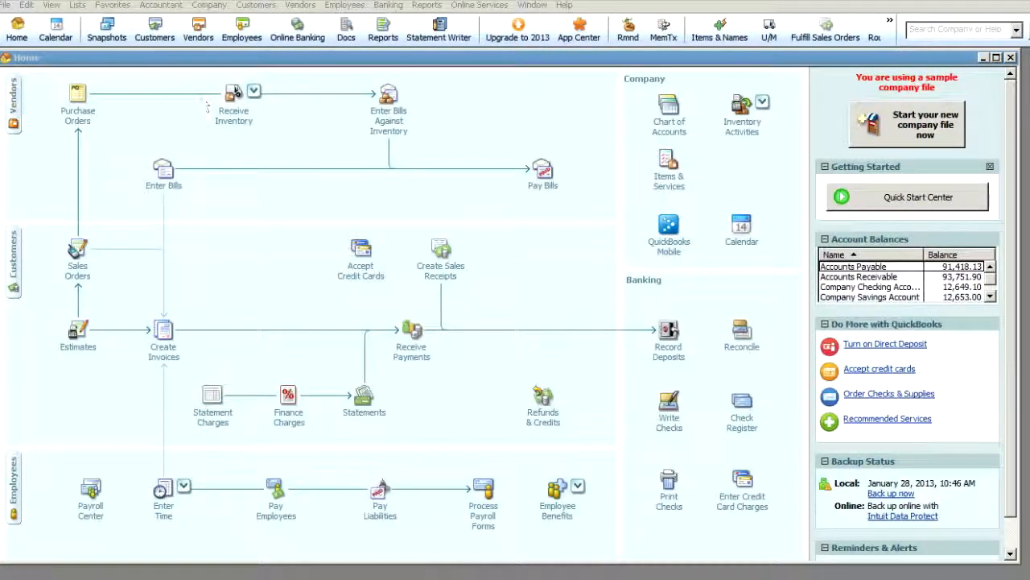
Start Create Backup from the File menu for the company file
{"action": "left_click", "coordinate": [7, 4]}
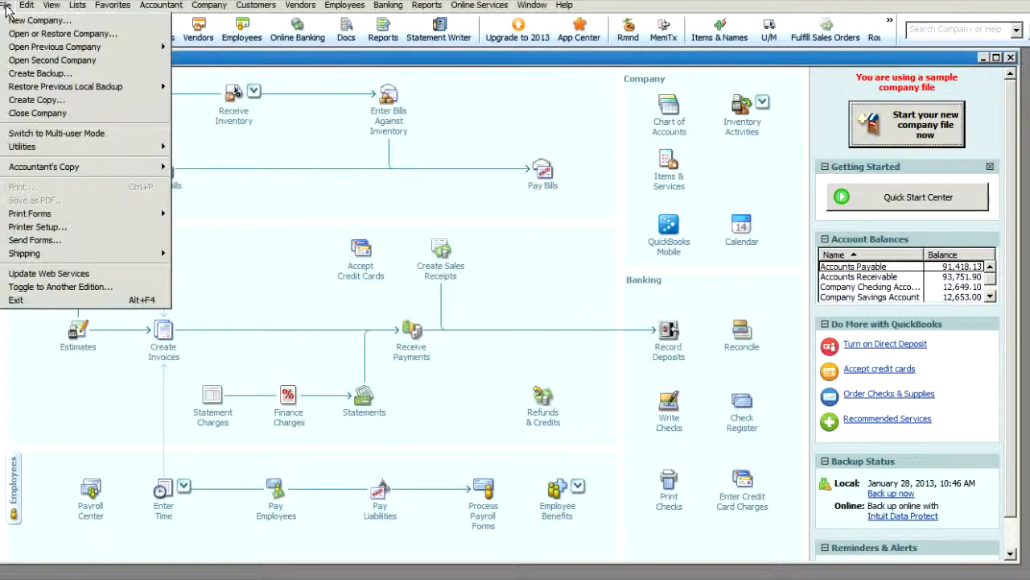
{"action": "mouse_move", "coordinate": [40, 74]}
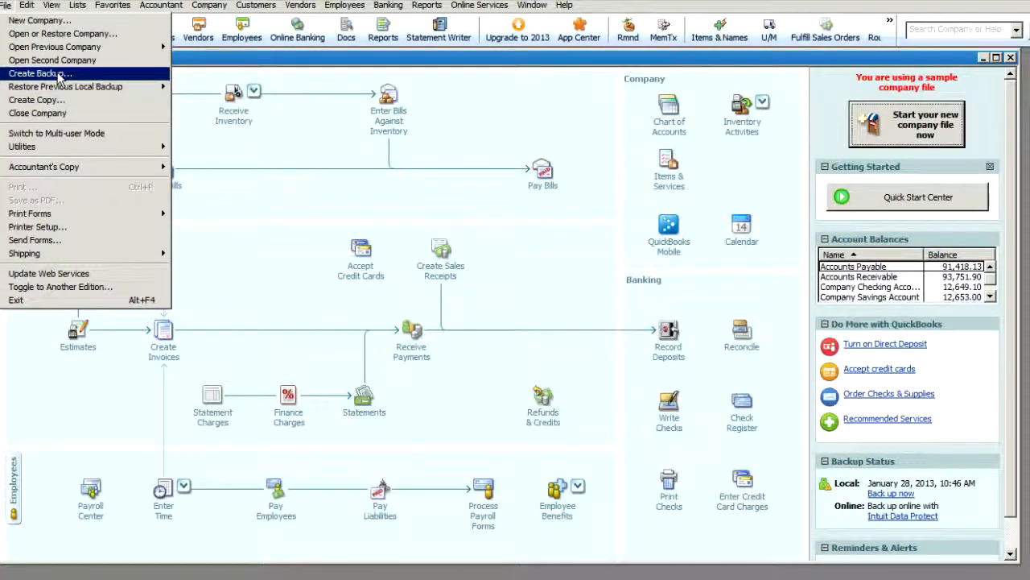
{"action": "left_click", "coordinate": [39, 74]}
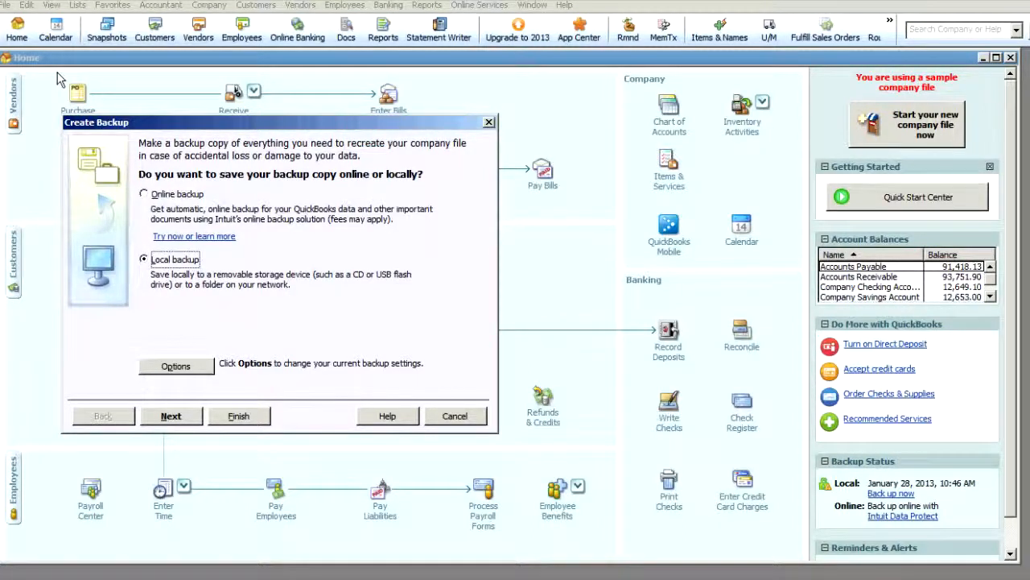
{"action": "mouse_move", "coordinate": [161, 215]}
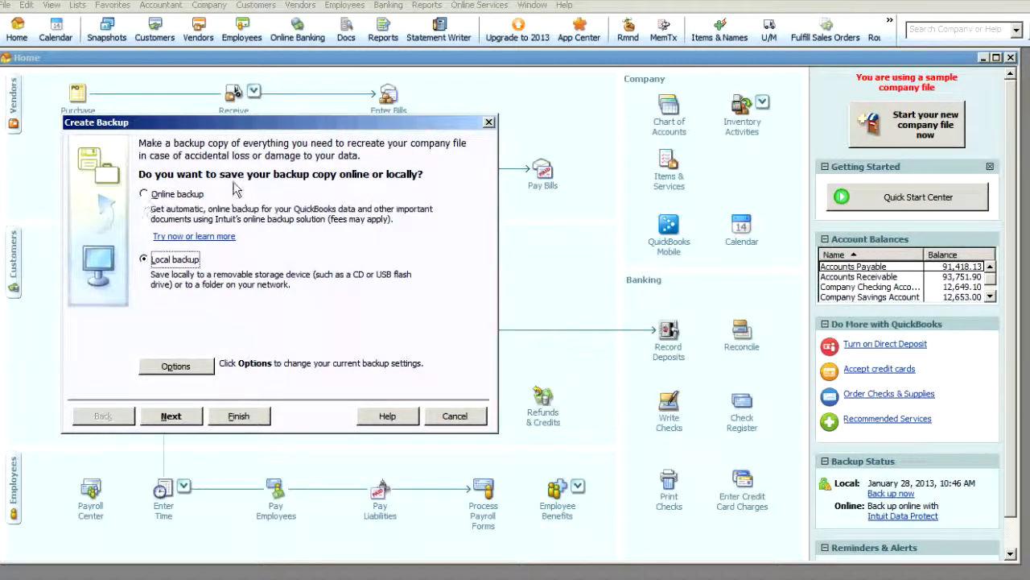
{"action": "mouse_move", "coordinate": [128, 234]}
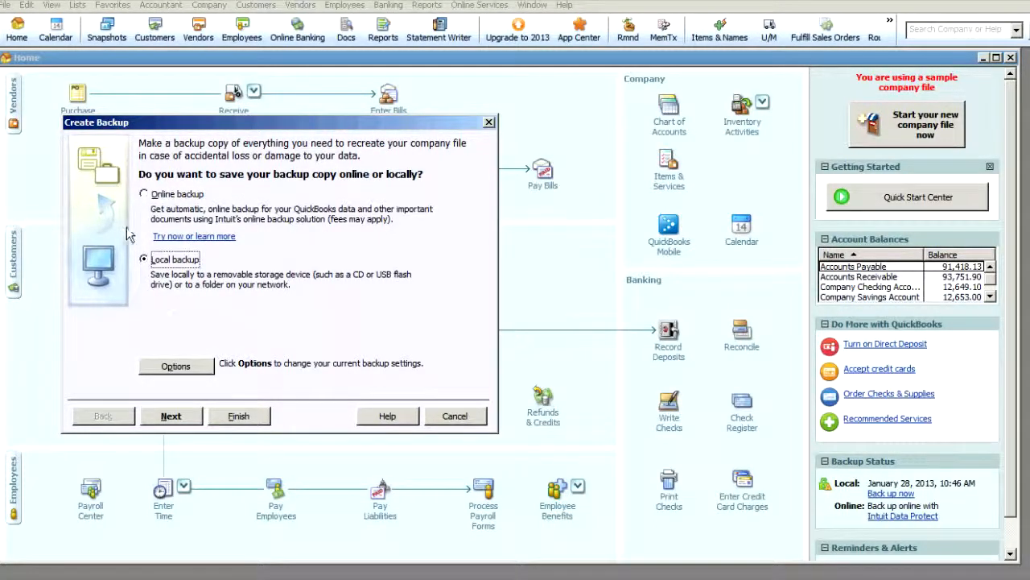
{"action": "mouse_move", "coordinate": [170, 415]}
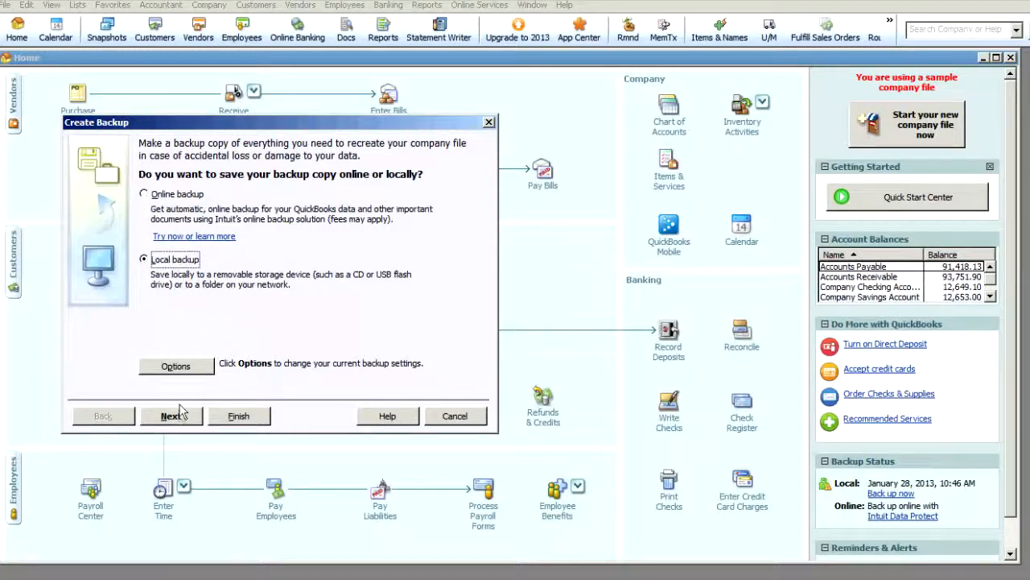
{"action": "mouse_move", "coordinate": [194, 391]}
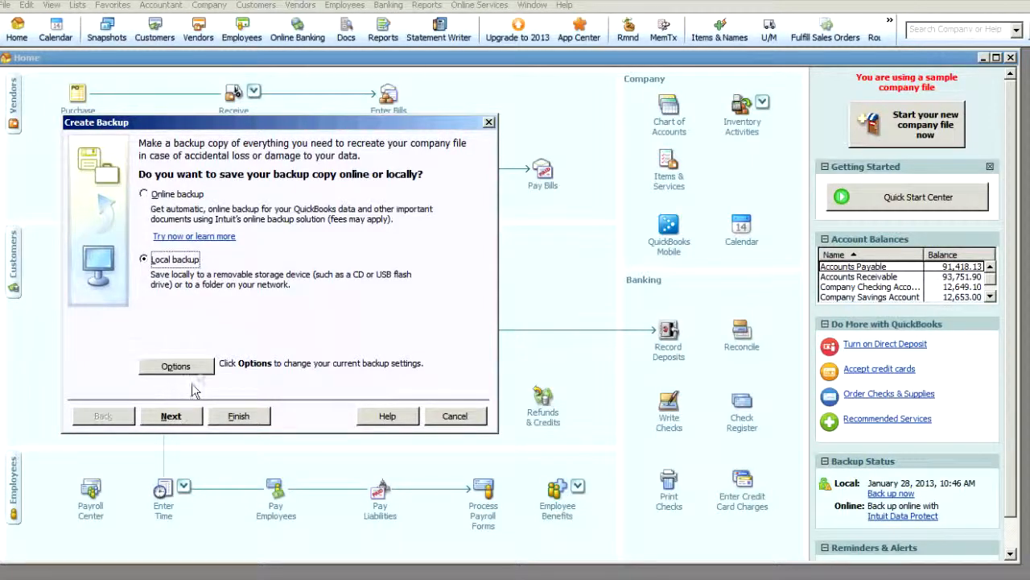
Bring up the Backup Options with Local backup selected
{"action": "left_click", "coordinate": [175, 365]}
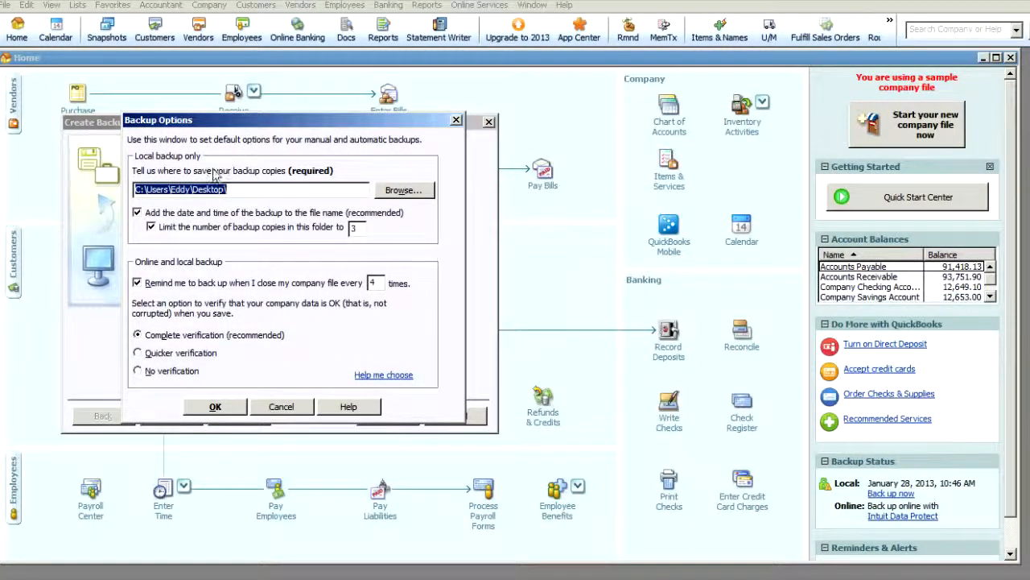
{"action": "mouse_move", "coordinate": [183, 137]}
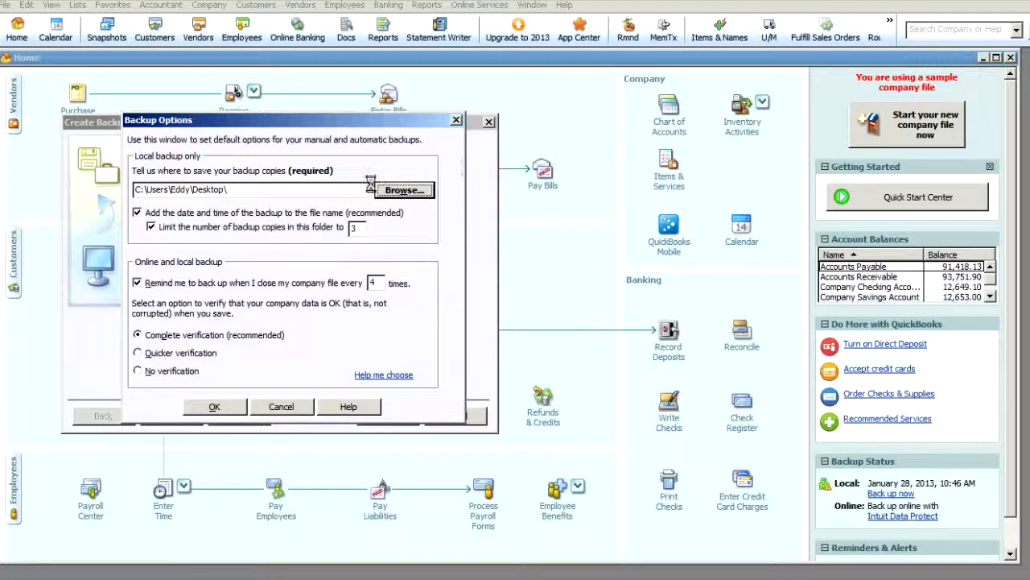
Keep the Desktop as backup folder with timestamped names and a 3-copy limit
{"action": "left_click", "coordinate": [402, 190]}
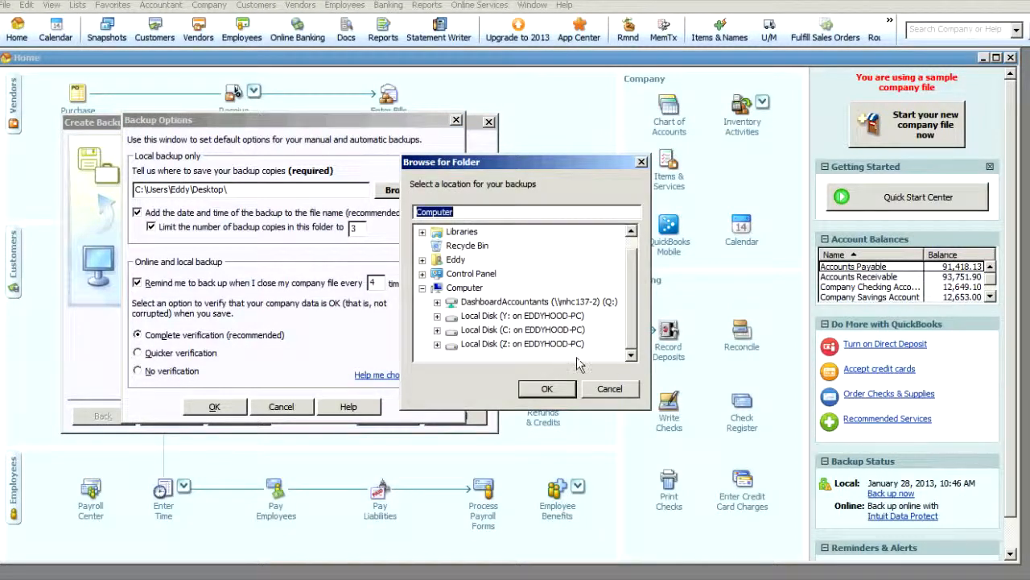
{"action": "left_click", "coordinate": [609, 388]}
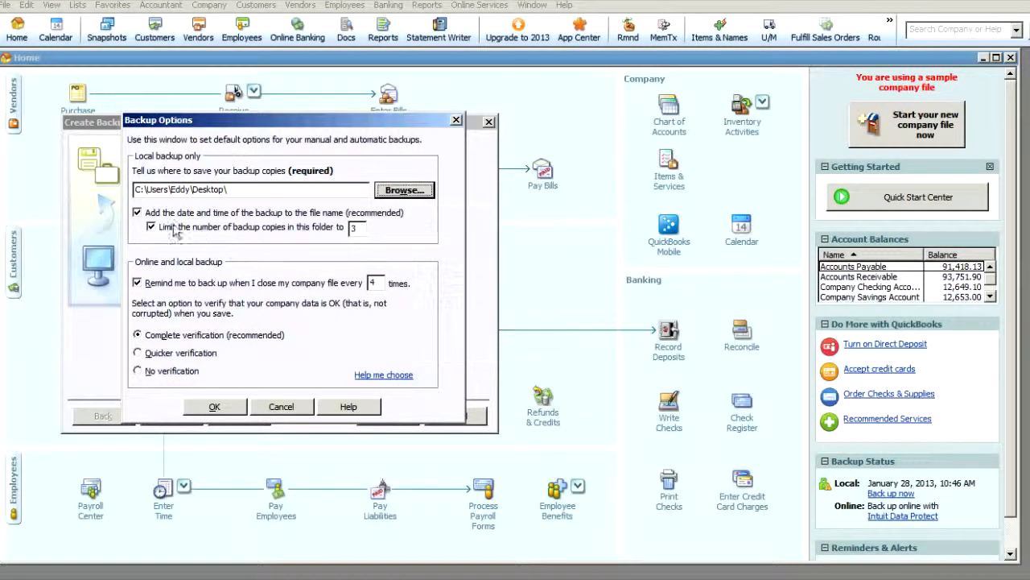
{"action": "left_click", "coordinate": [137, 213]}
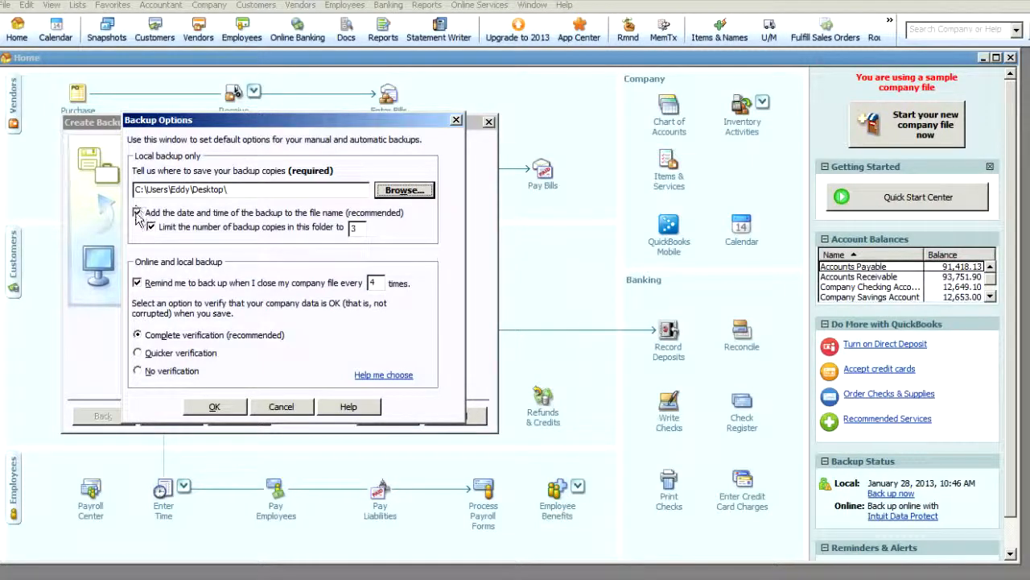
{"action": "left_click", "coordinate": [137, 213]}
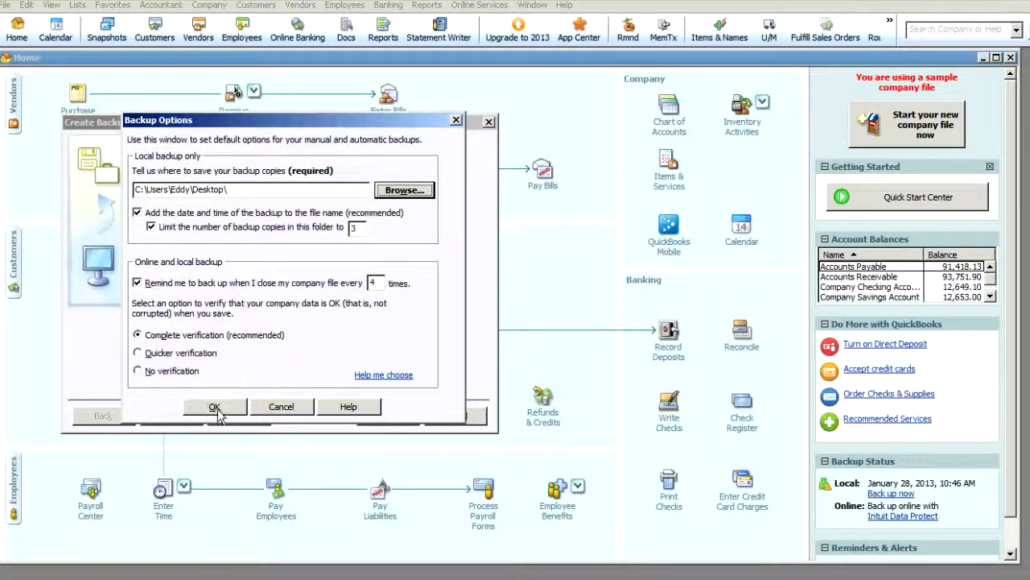
Accept the Desktop location despite the same-drive warning and continue the wizard
{"action": "left_click", "coordinate": [215, 406]}
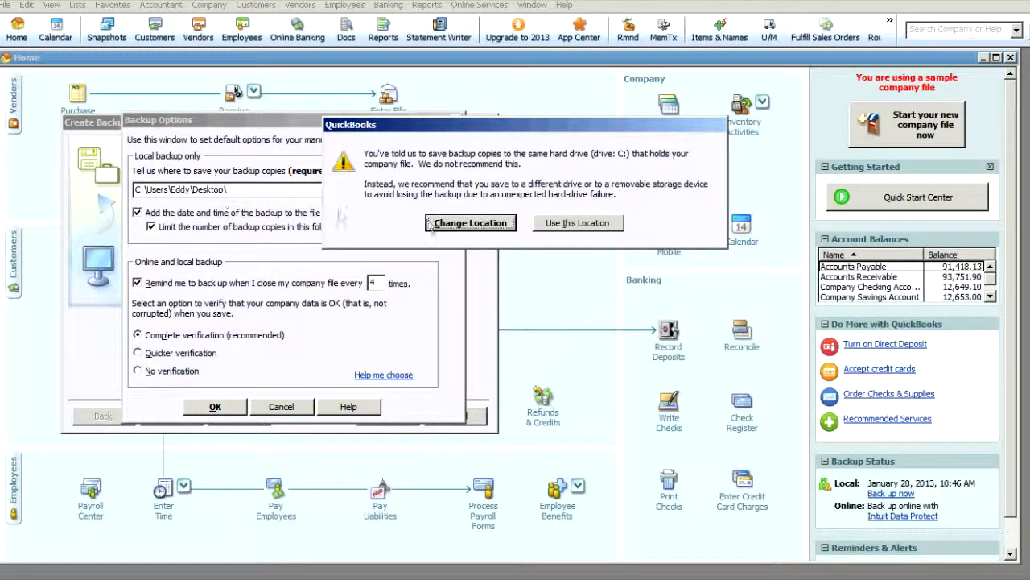
{"action": "mouse_move", "coordinate": [576, 222]}
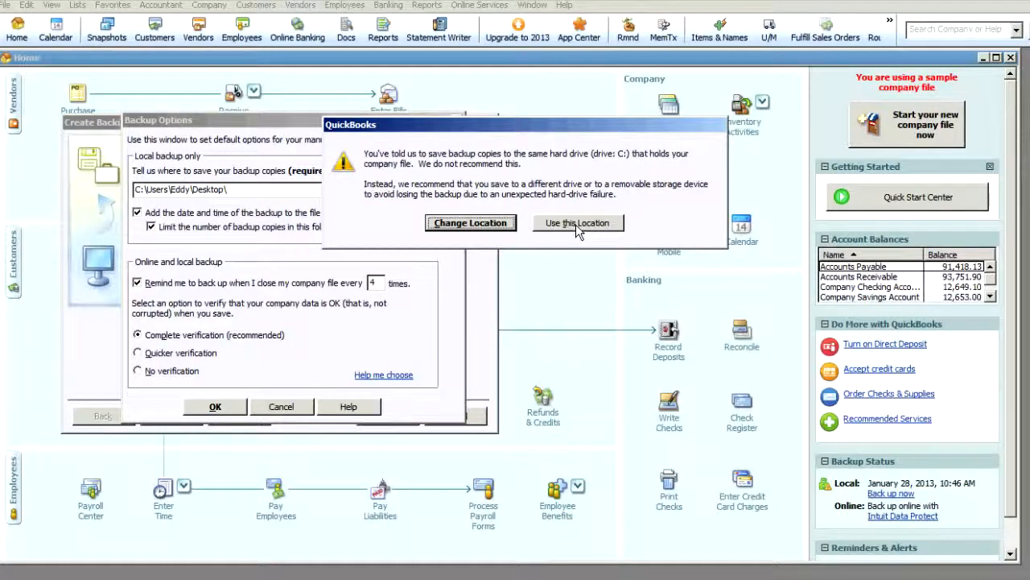
{"action": "left_click", "coordinate": [577, 222]}
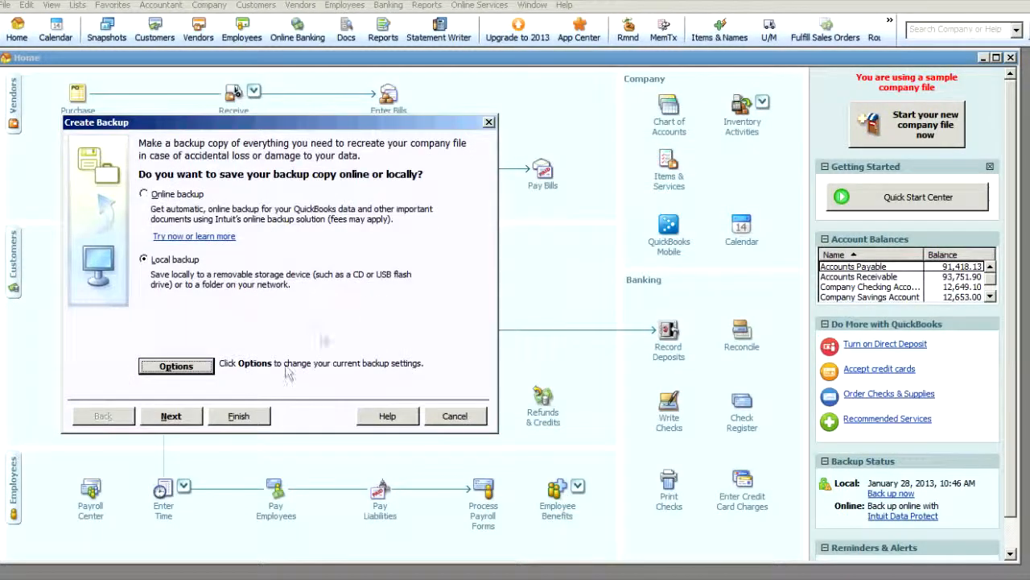
{"action": "left_click", "coordinate": [171, 416]}
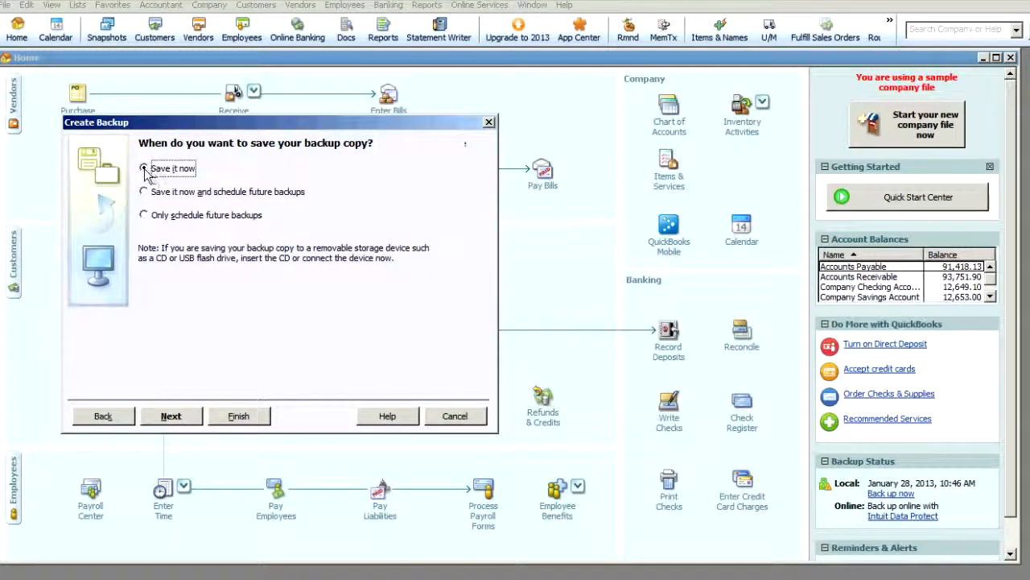
Choose Save it now, bringing up the Save Backup Copy dialog on the Desktop
{"action": "left_click", "coordinate": [170, 415]}
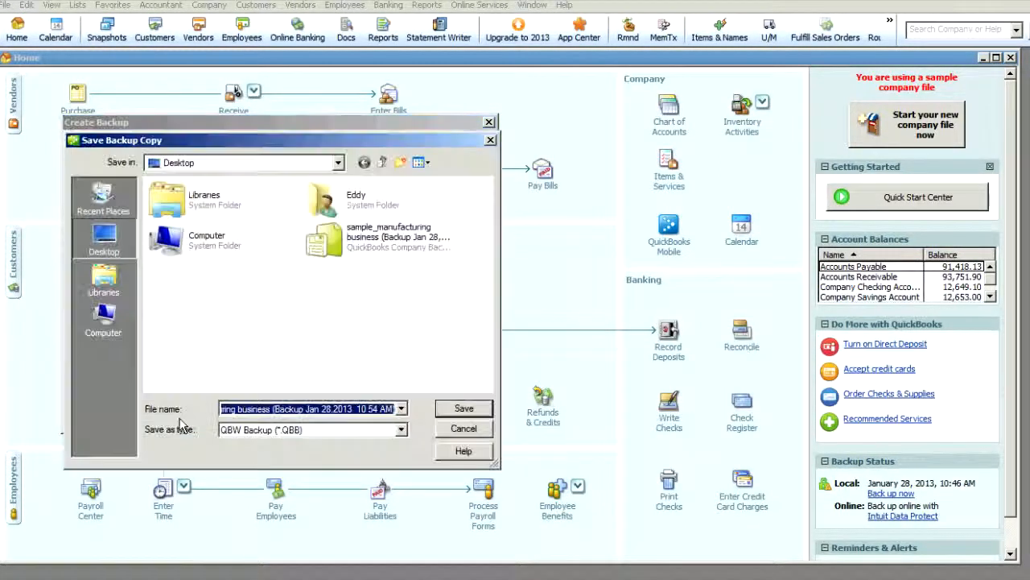
{"action": "mouse_move", "coordinate": [247, 309]}
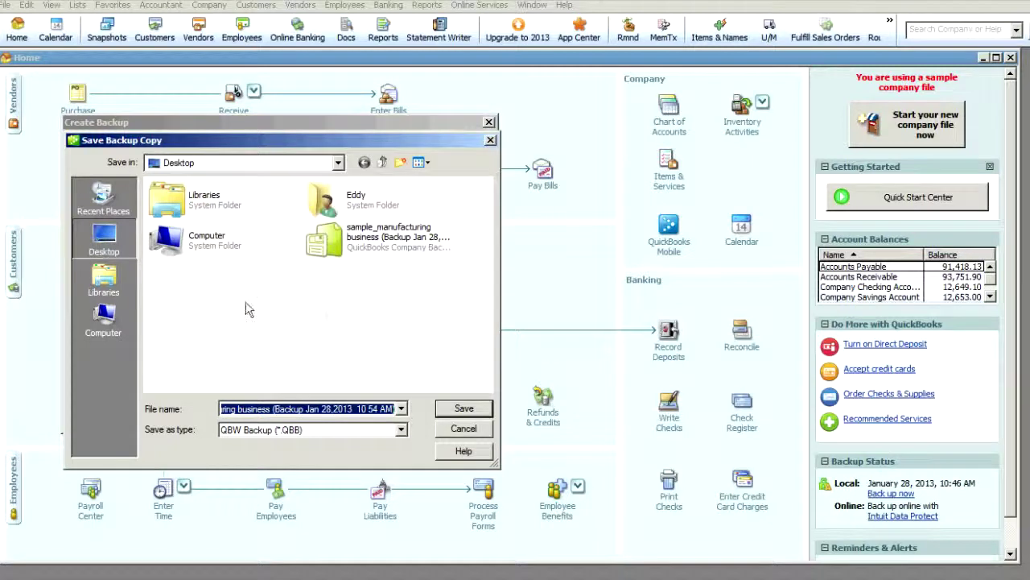
{"action": "mouse_move", "coordinate": [383, 282]}
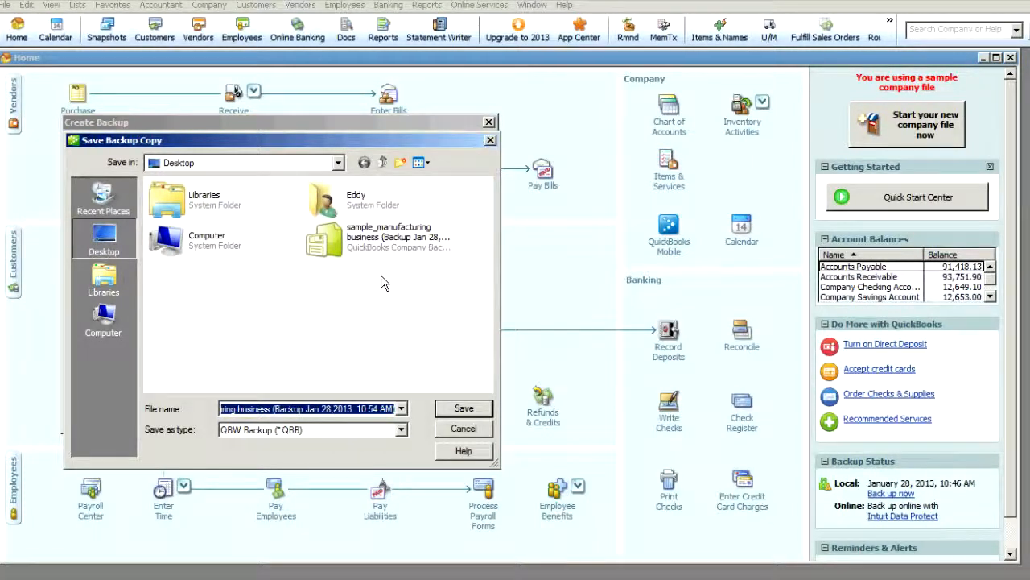
{"action": "mouse_move", "coordinate": [464, 448]}
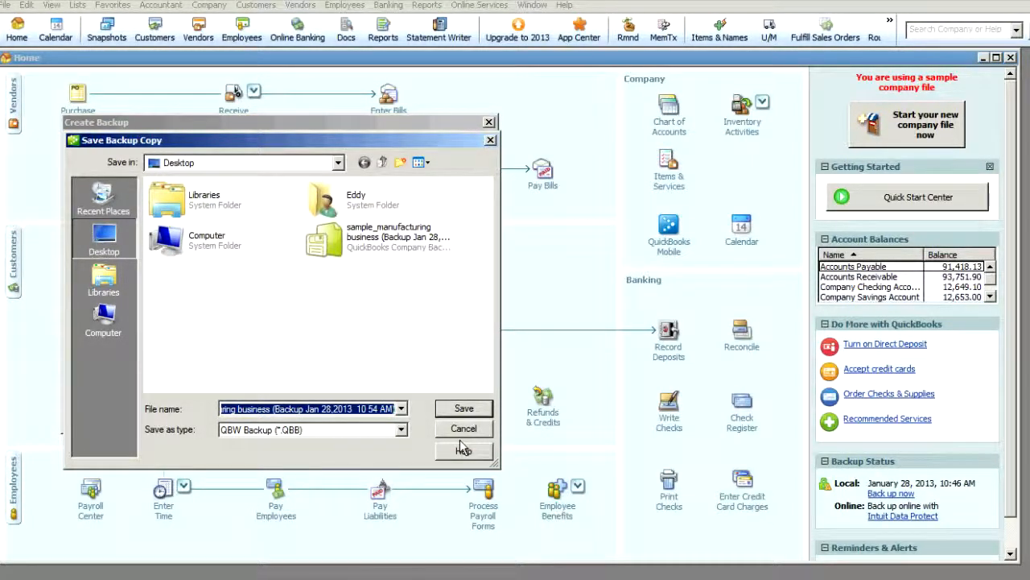